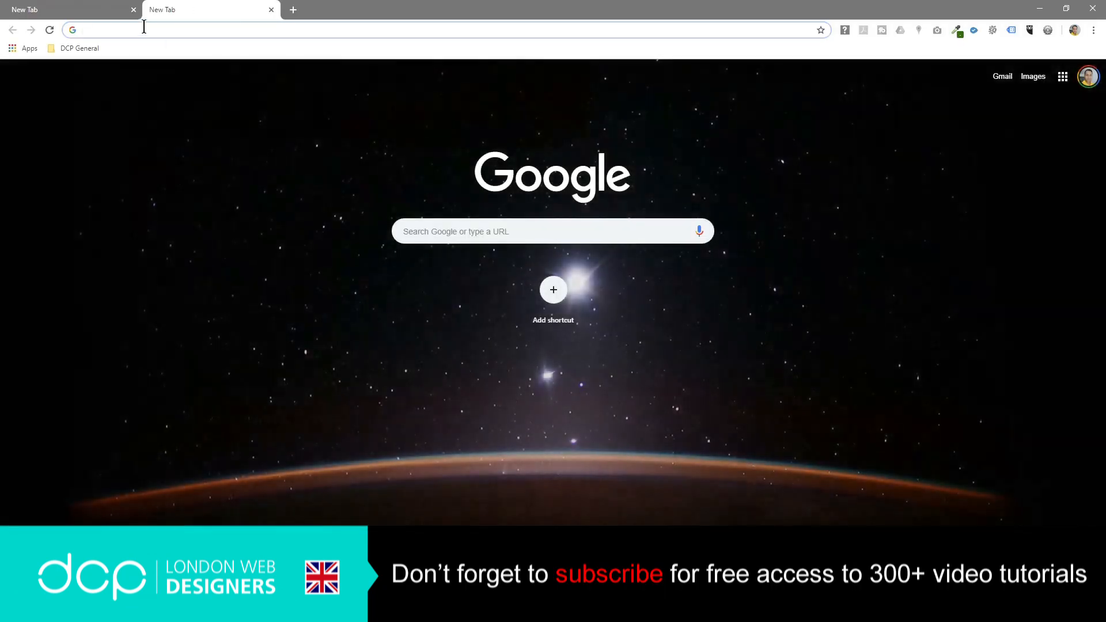
{"action": "type", "text": "https://atom.io"}
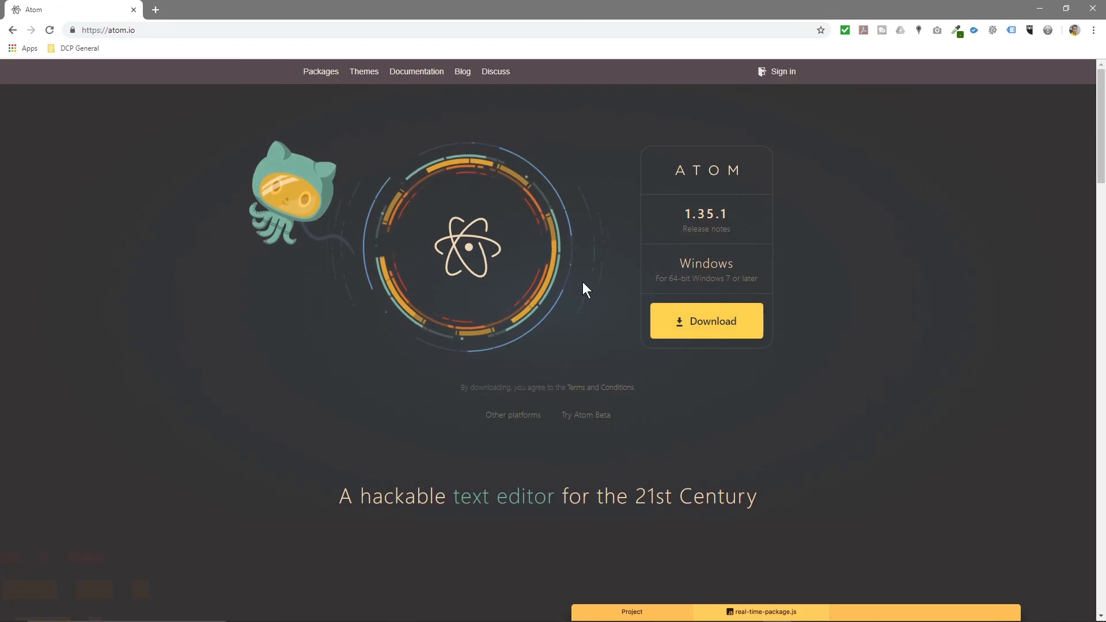
{"action": "scroll", "scroll_direction": "down", "scroll_amount": 3}
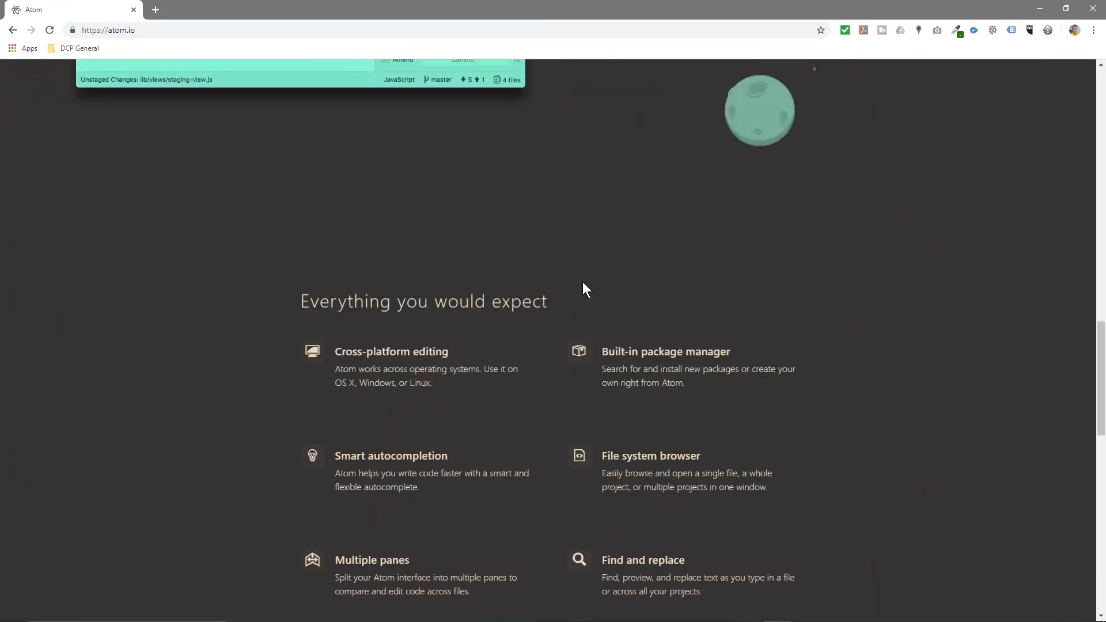
{"action": "scroll", "scroll_direction": "up", "scroll_amount": 3}
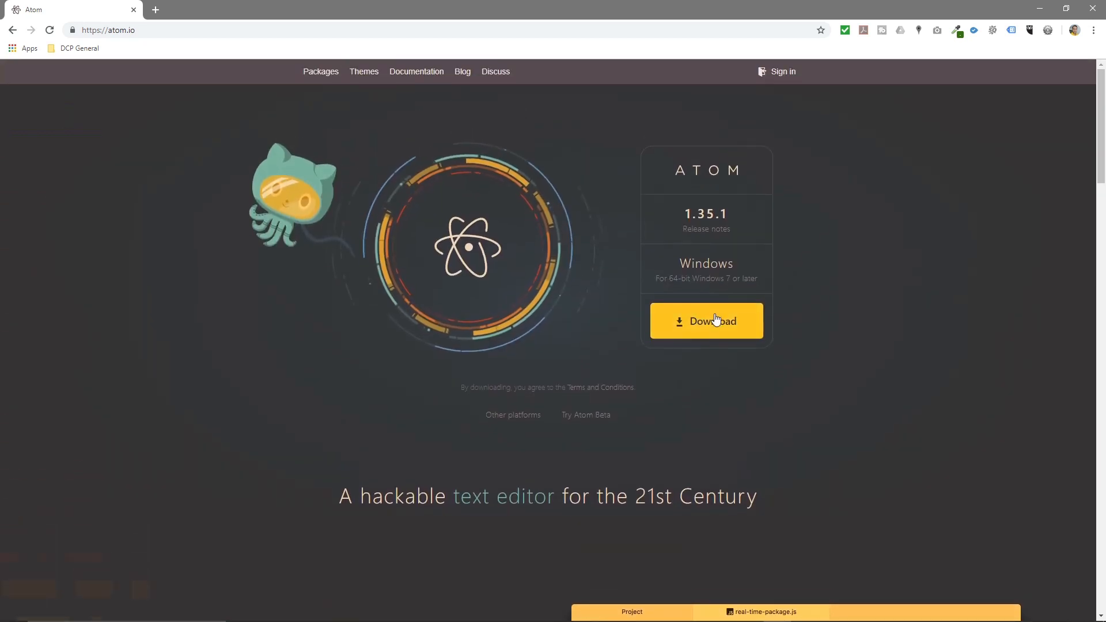
{"action": "double_click", "coordinate": [705, 263]}
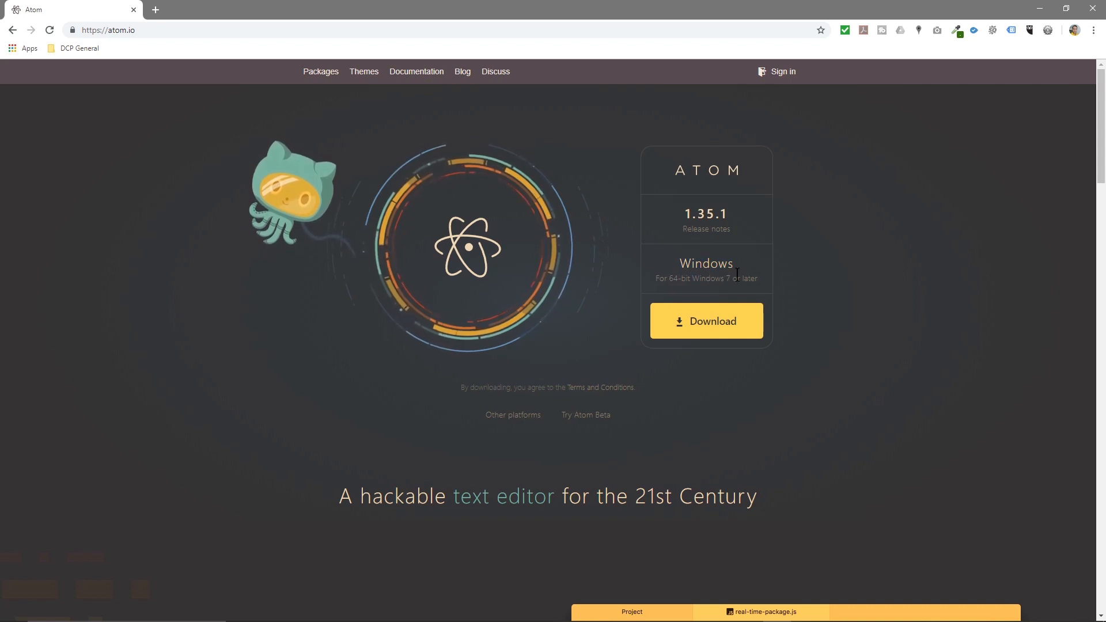
Step: Download AtomSetup-x64 (1).exe into the tutorial folder and close Chrome
{"action": "left_click", "coordinate": [705, 321]}
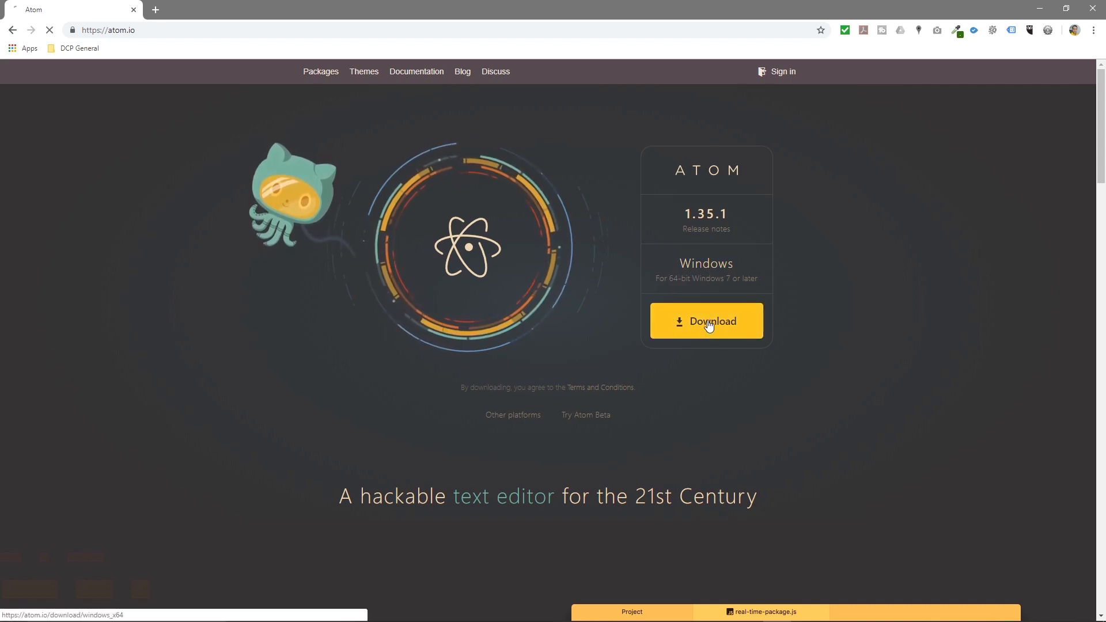
{"action": "left_click", "coordinate": [704, 321]}
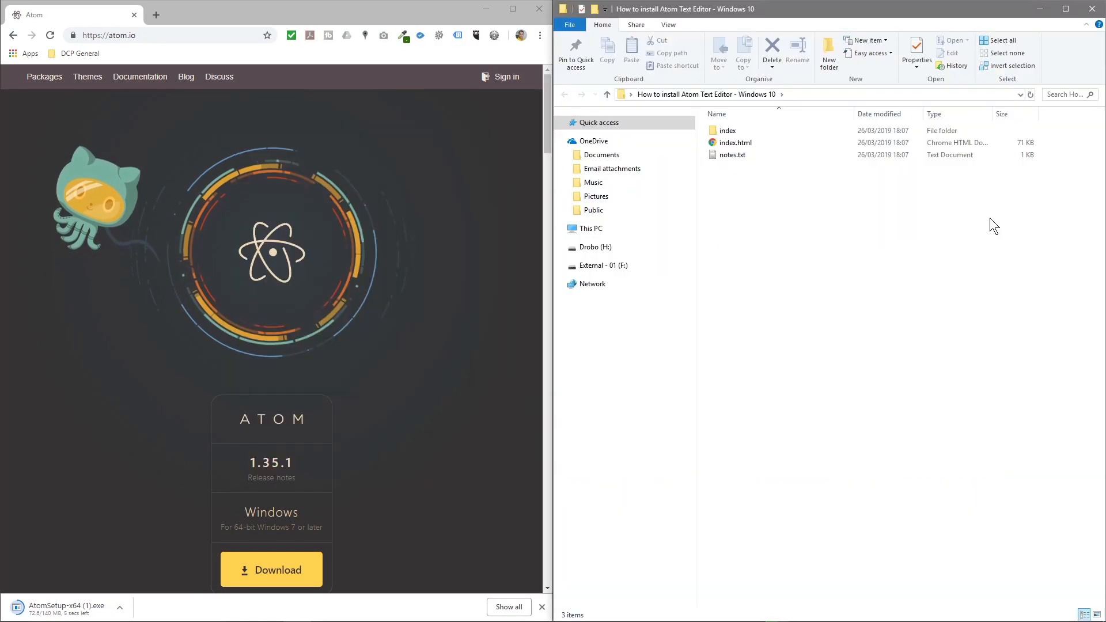
{"action": "mouse_move", "coordinate": [854, 300]}
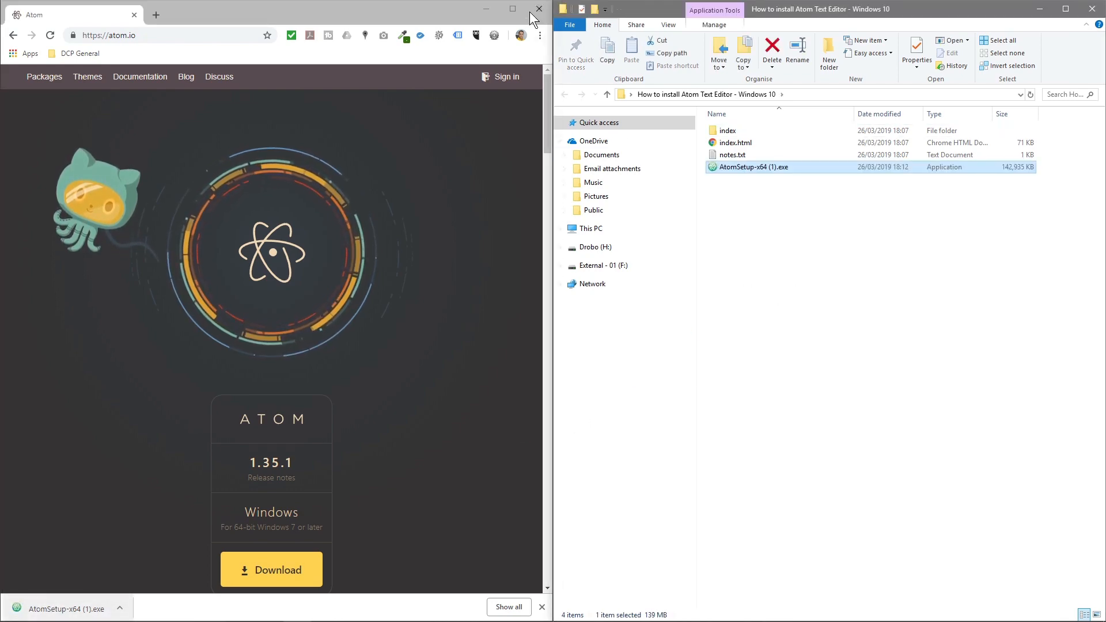
{"action": "left_click", "coordinate": [538, 9]}
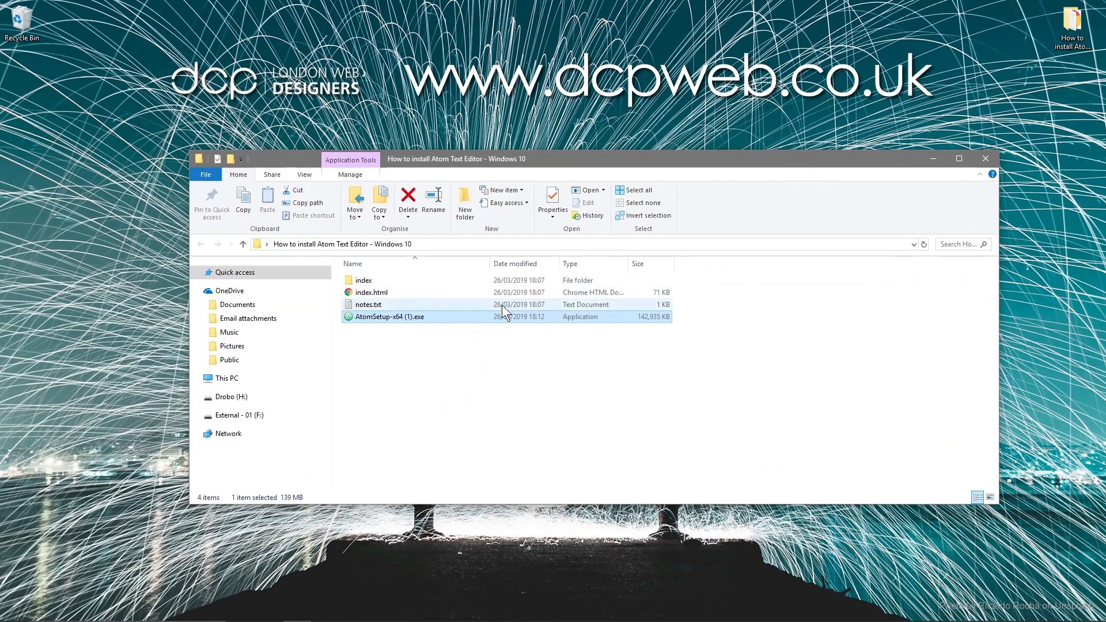
Step: Run AtomSetup-x64 (1).exe so Atom installs and launches with its Welcome guide
{"action": "double_click", "coordinate": [388, 316]}
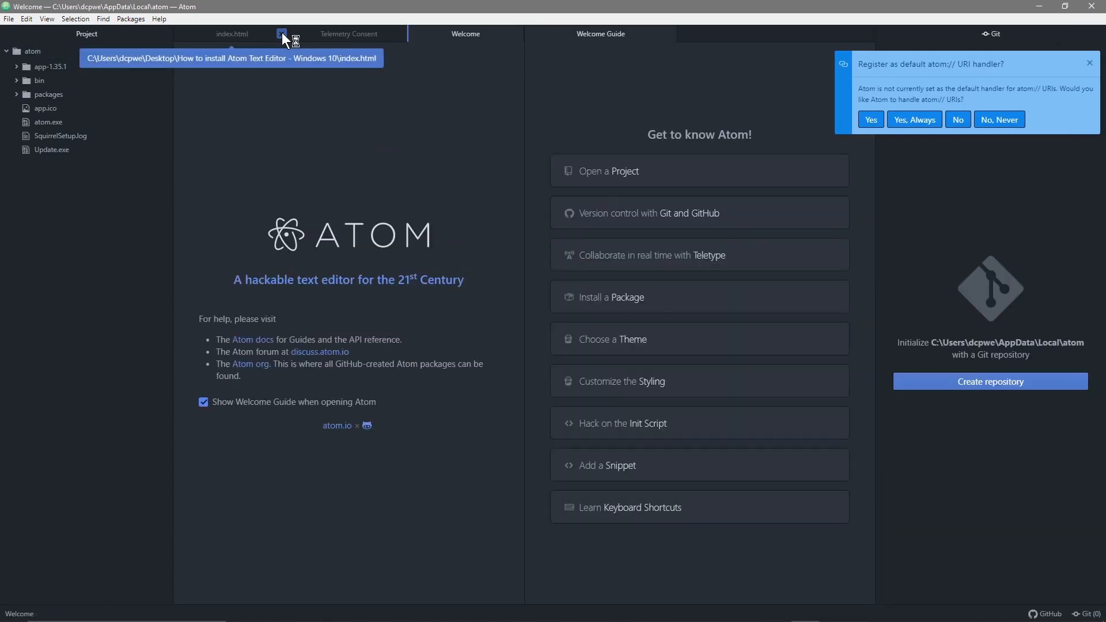
Step: Load index.html from the tutorial folder into Atom and scroll through its HTML
{"action": "left_click", "coordinate": [281, 34]}
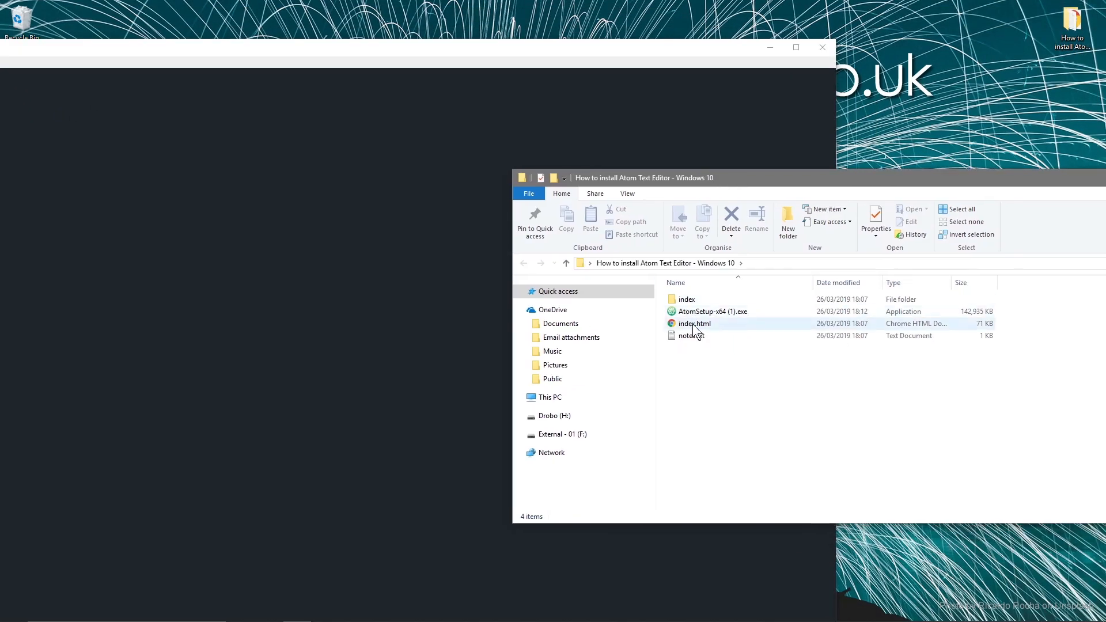
{"action": "double_click", "coordinate": [693, 323]}
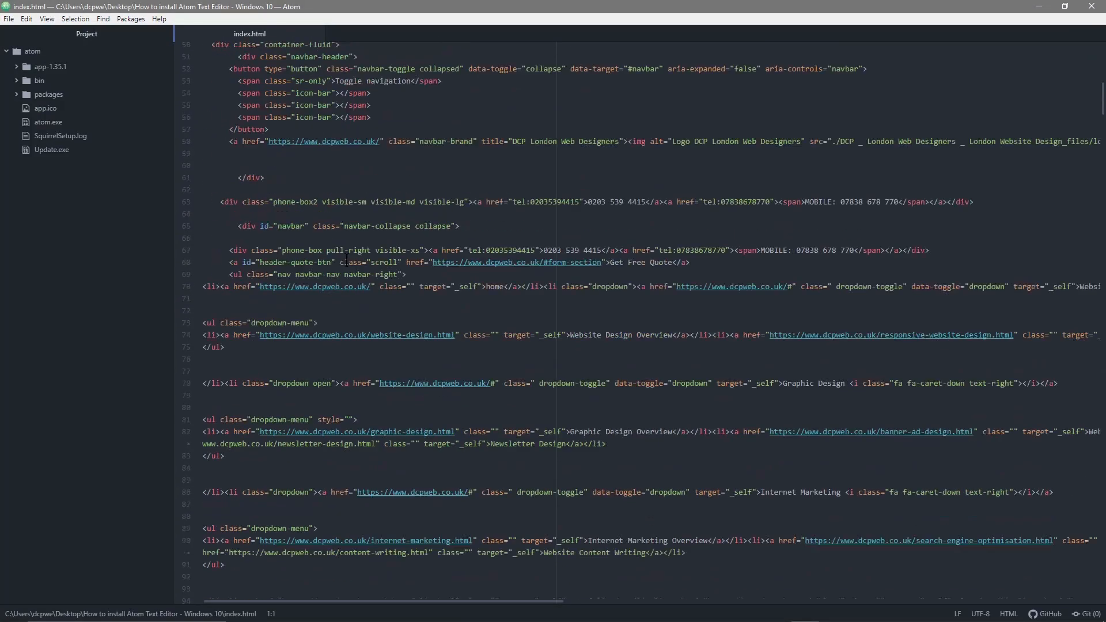
{"action": "scroll", "scroll_direction": "down", "scroll_amount": 3}
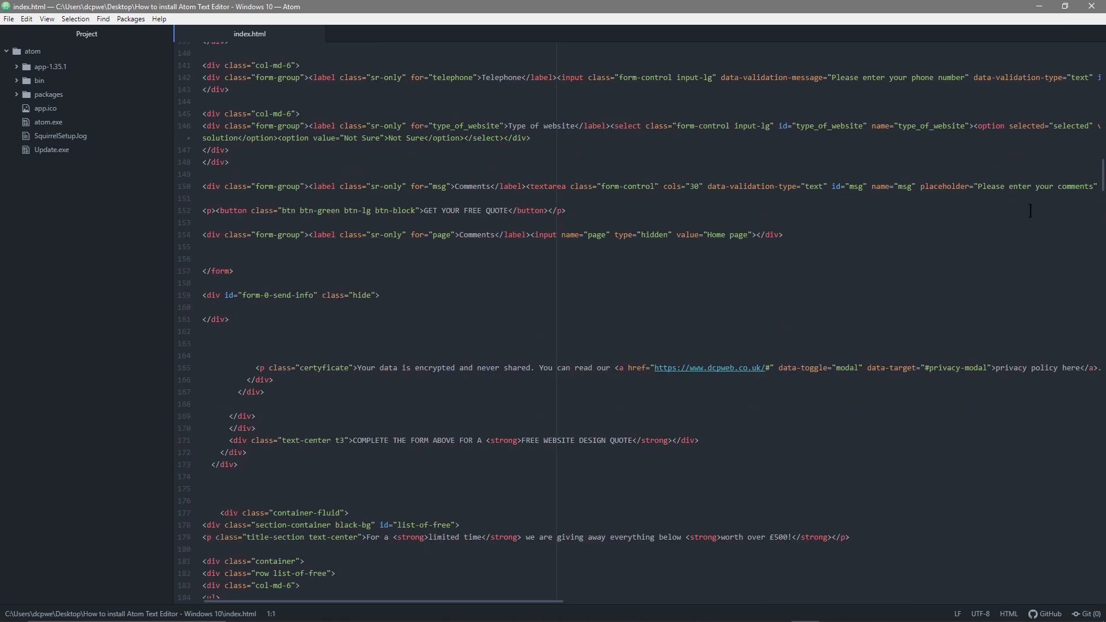
{"action": "scroll", "scroll_direction": "down", "scroll_amount": 3}
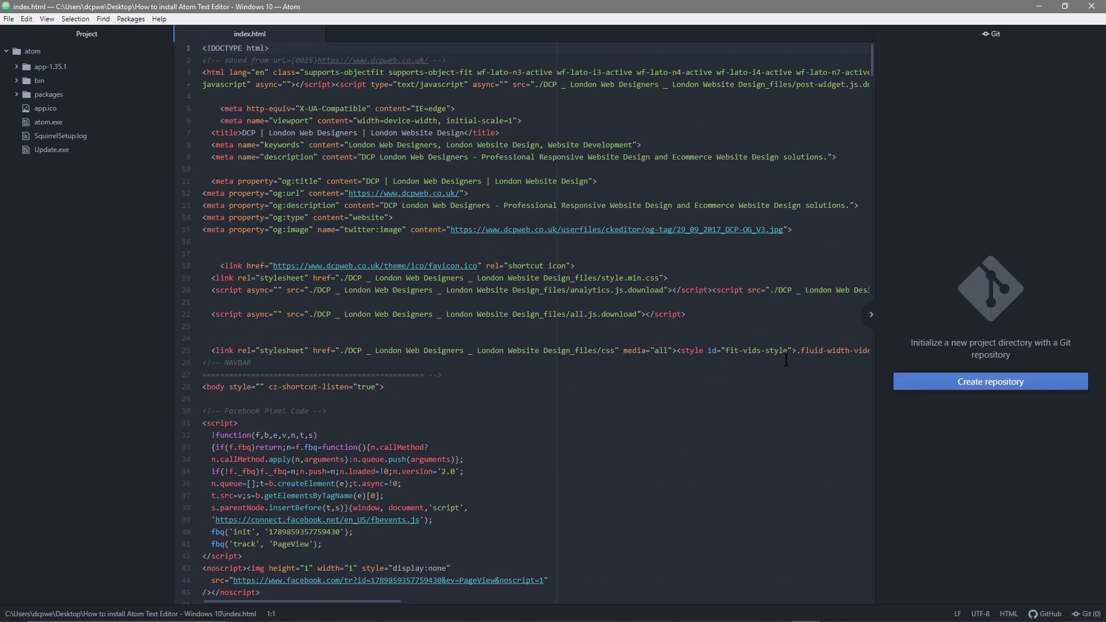
{"action": "mouse_move", "coordinate": [988, 381]}
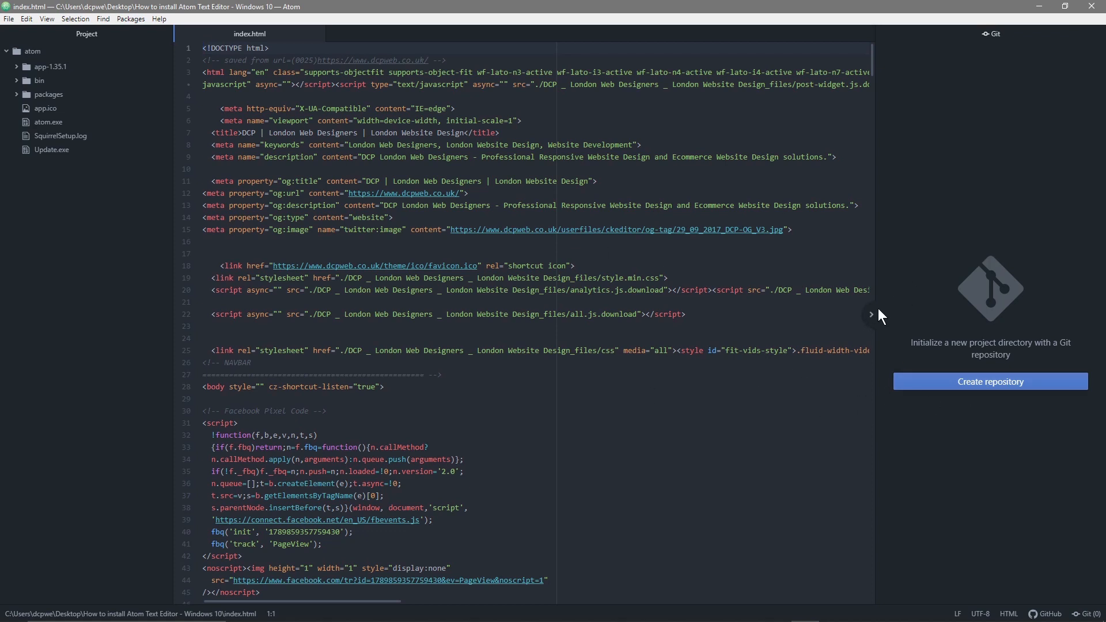
Step: Collapse the Git pane and browse the Selection, Edit and Packages menus
{"action": "left_click", "coordinate": [870, 315]}
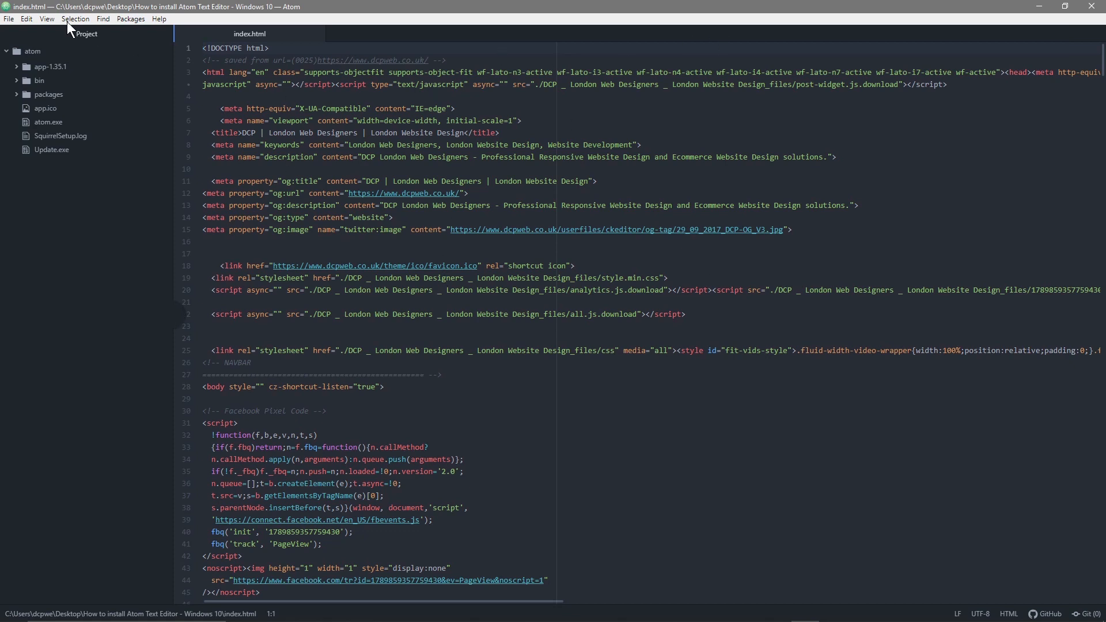
{"action": "left_click", "coordinate": [74, 18]}
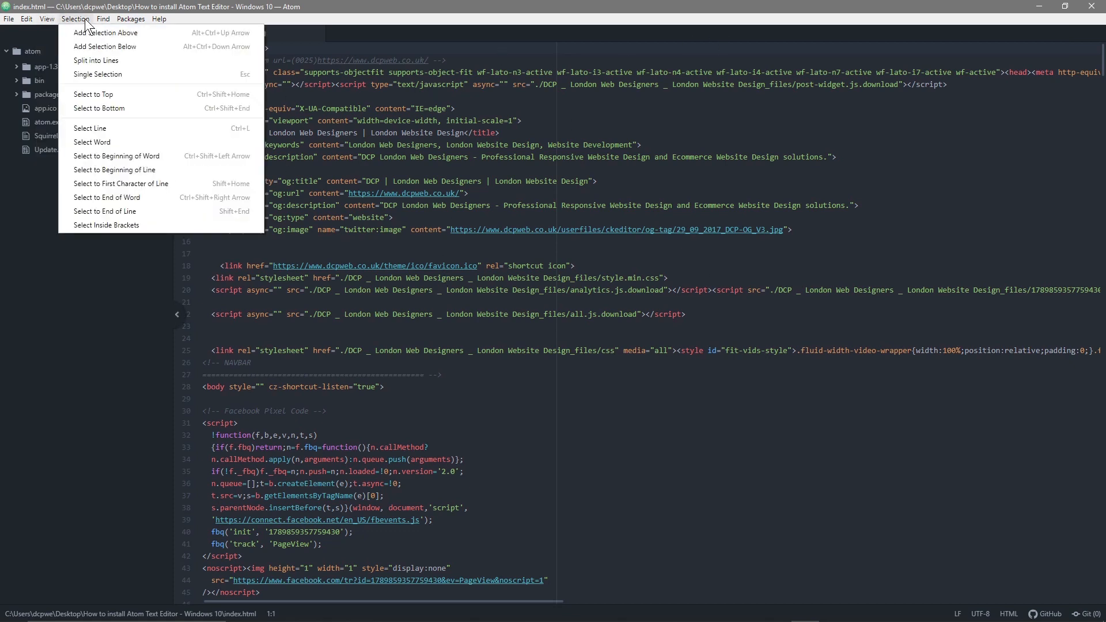
{"action": "left_click", "coordinate": [26, 19]}
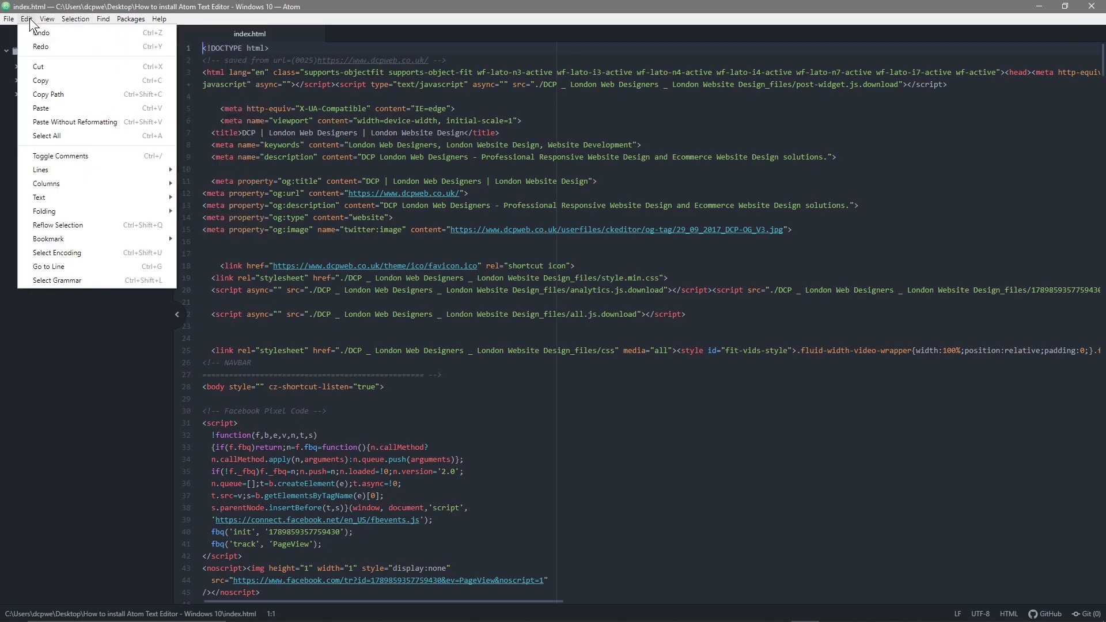
{"action": "left_click", "coordinate": [130, 20]}
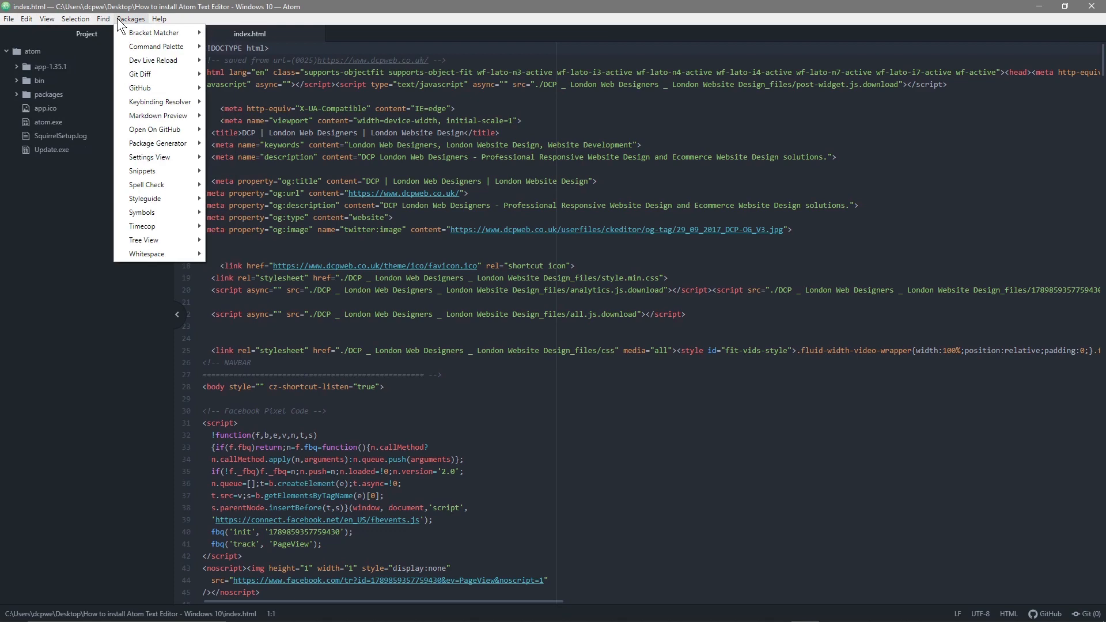
{"action": "left_click", "coordinate": [75, 19]}
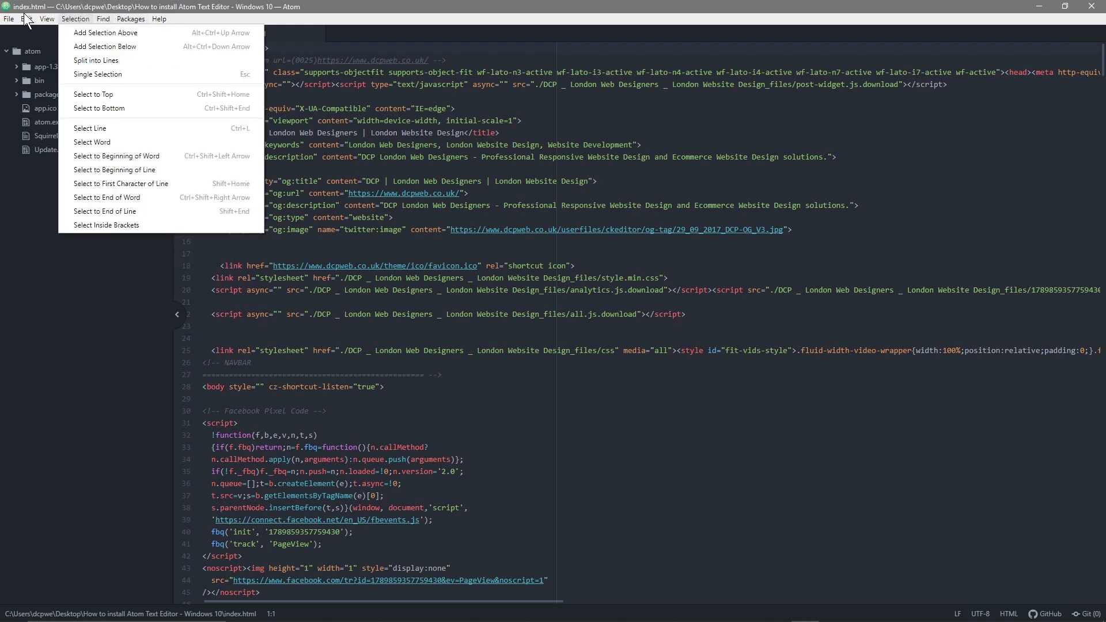
{"action": "left_click", "coordinate": [158, 18]}
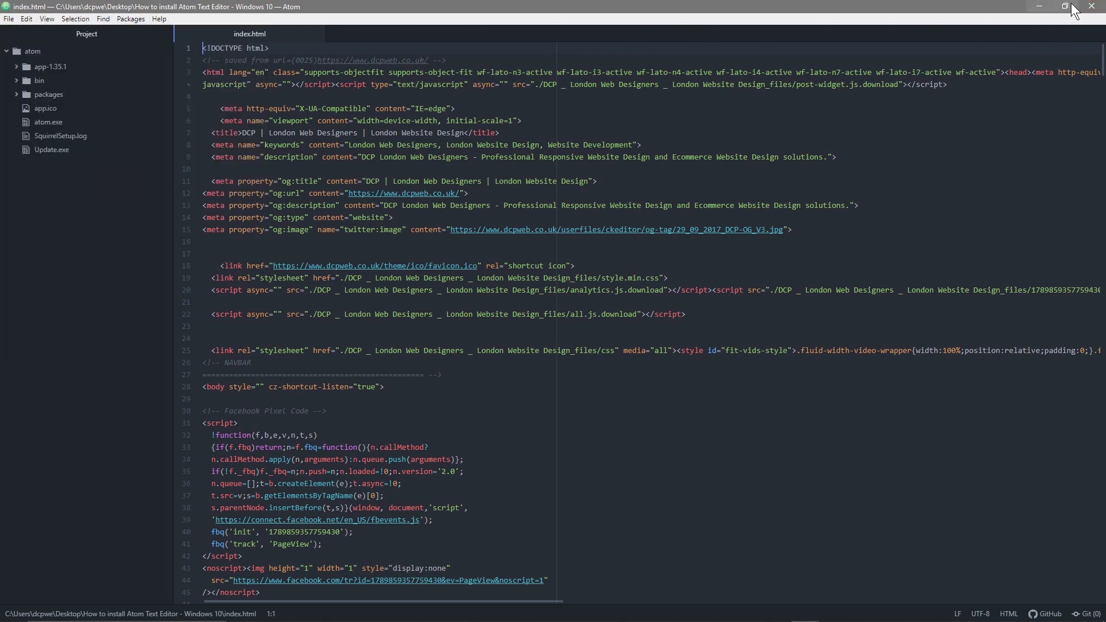
Step: Get the Atom window off screen so the tutorial folder shows again
{"action": "left_click", "coordinate": [1065, 7]}
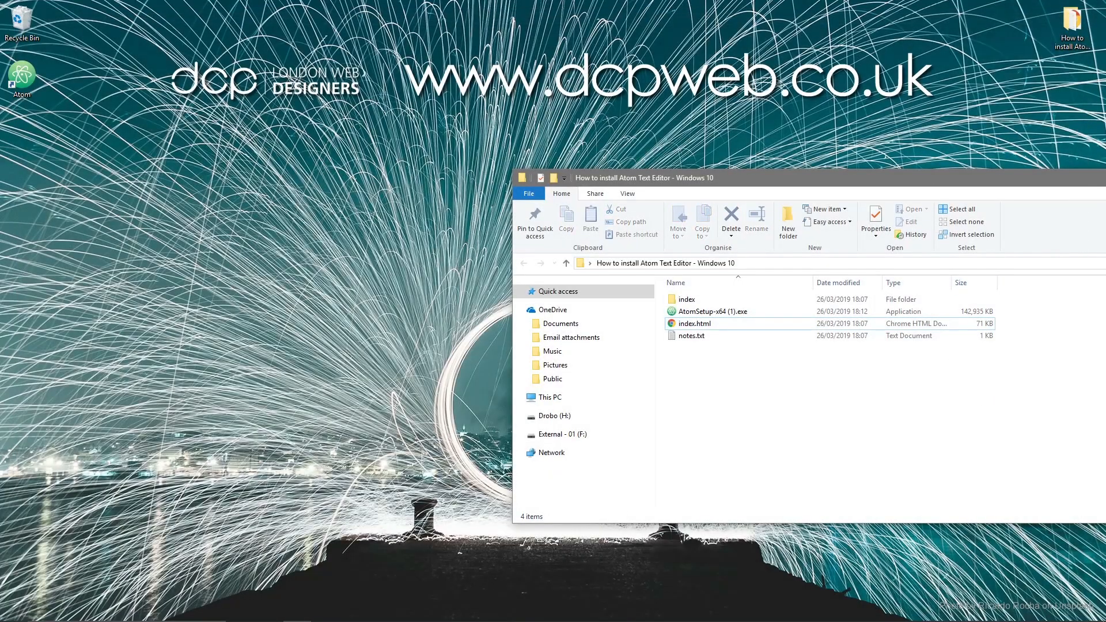